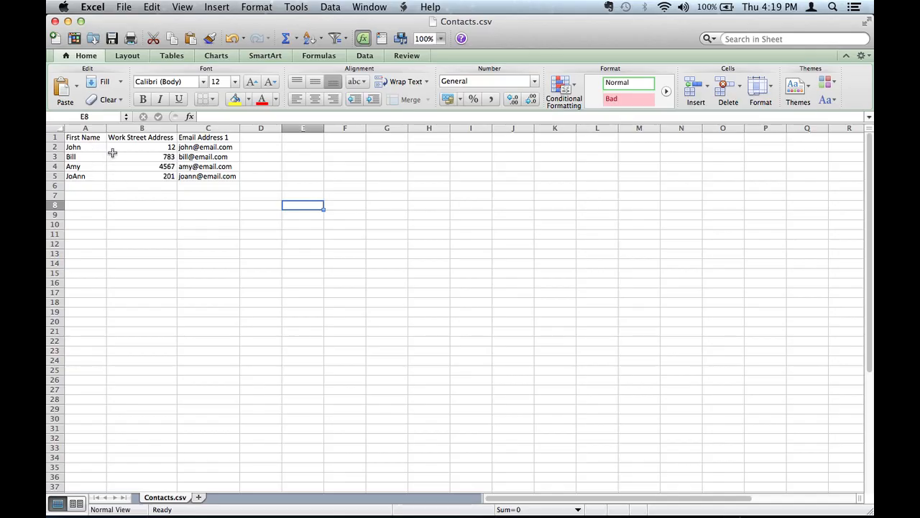
mouse_move(191, 184)
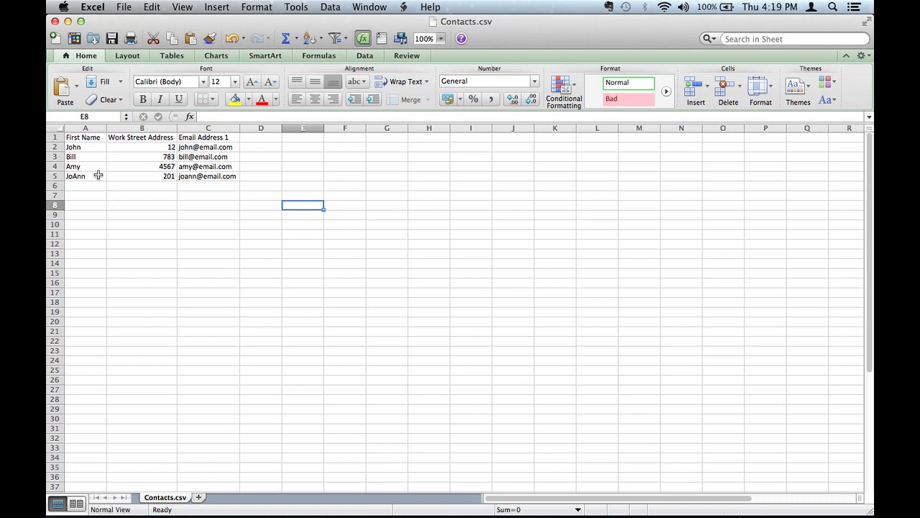
mouse_move(95, 151)
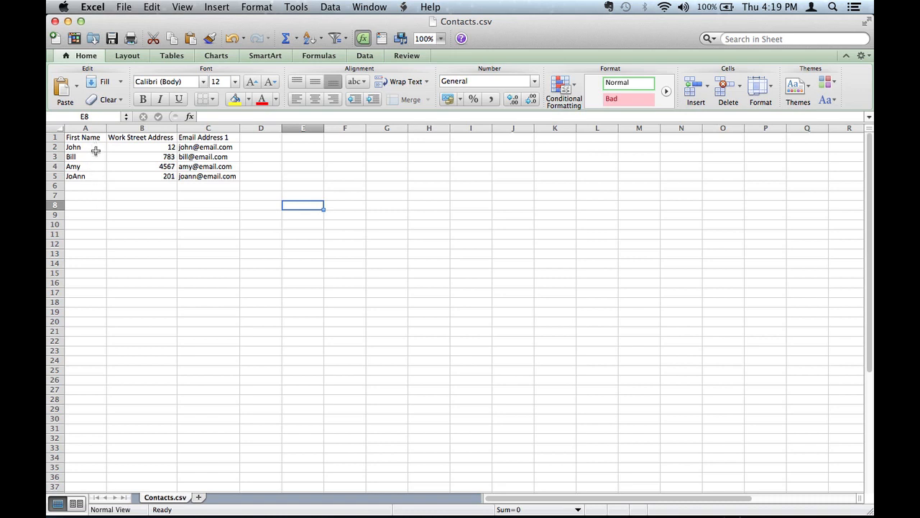
mouse_move(158, 167)
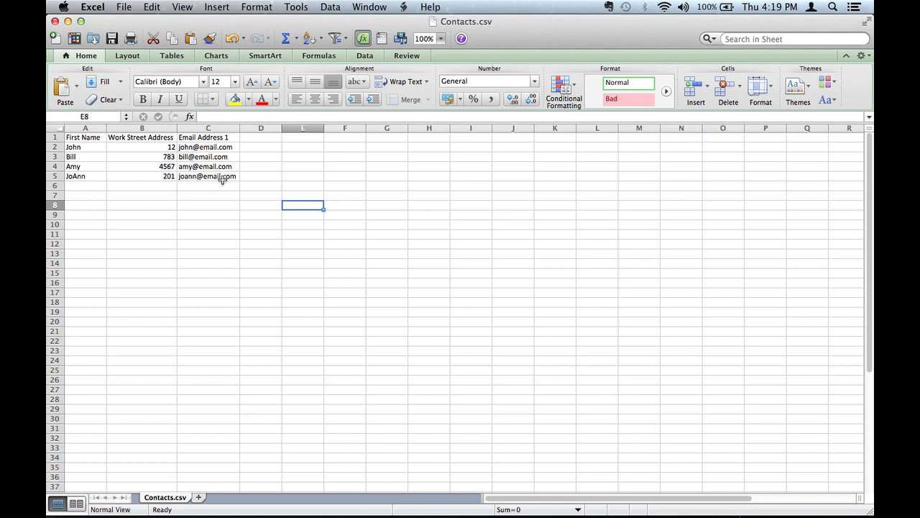
mouse_move(217, 157)
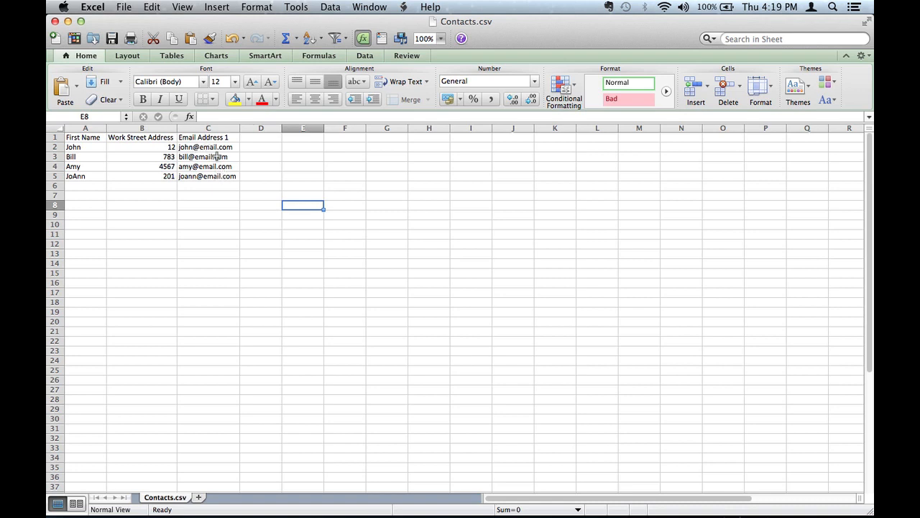
mouse_move(219, 164)
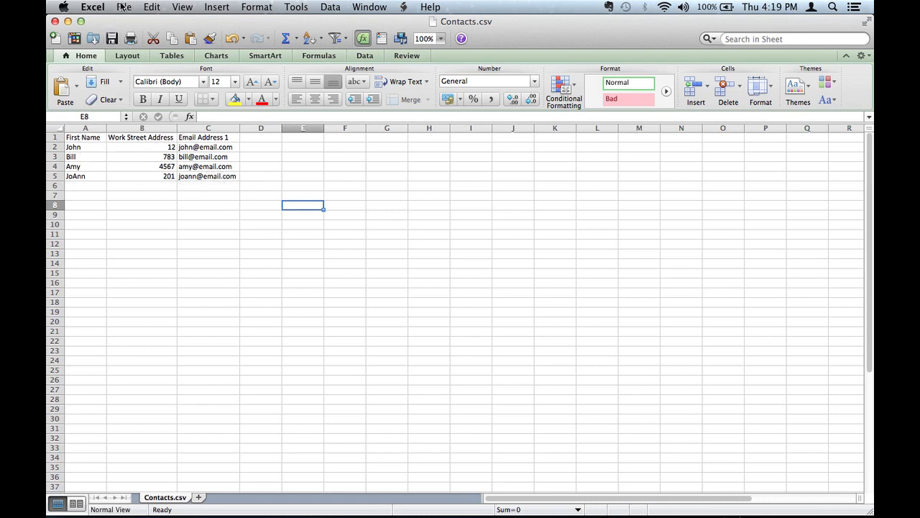
Prepare to save the workbook to the Desktop, keeping Windows Comma Separated (.csv) as the format
click(124, 6)
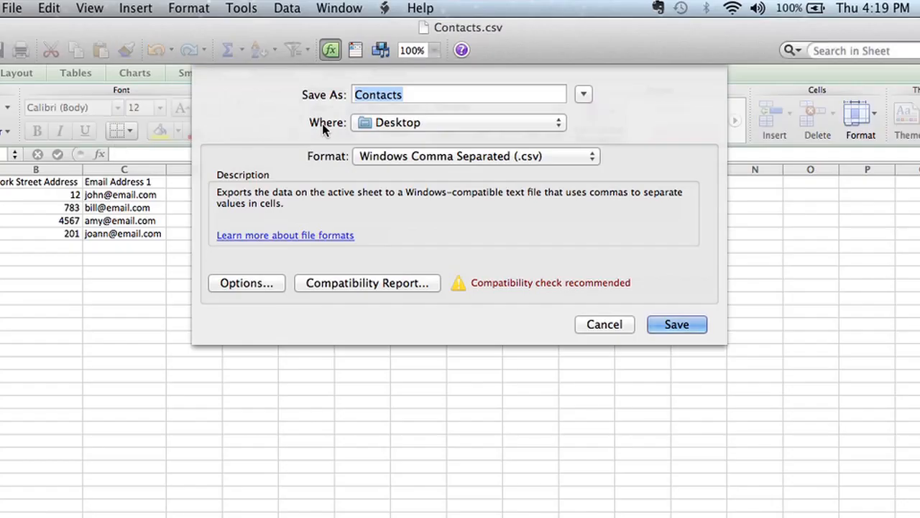
mouse_move(529, 165)
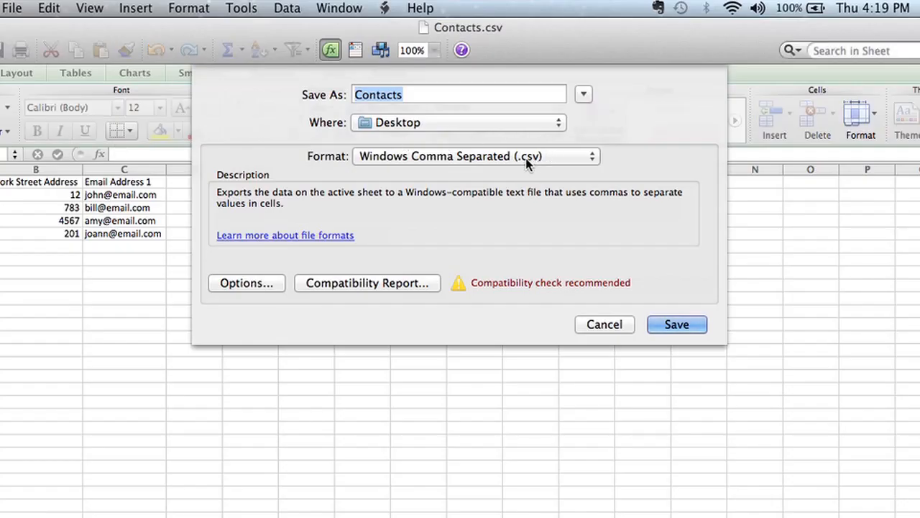
mouse_move(552, 164)
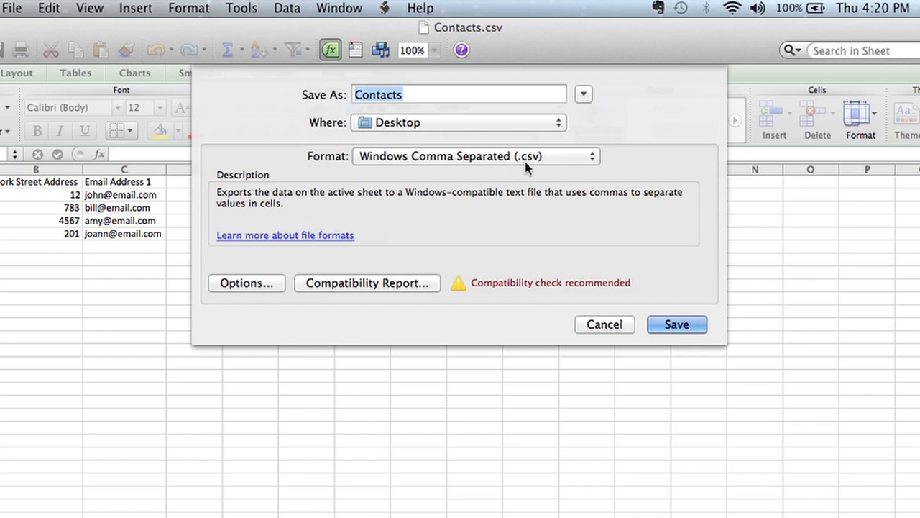
mouse_move(544, 165)
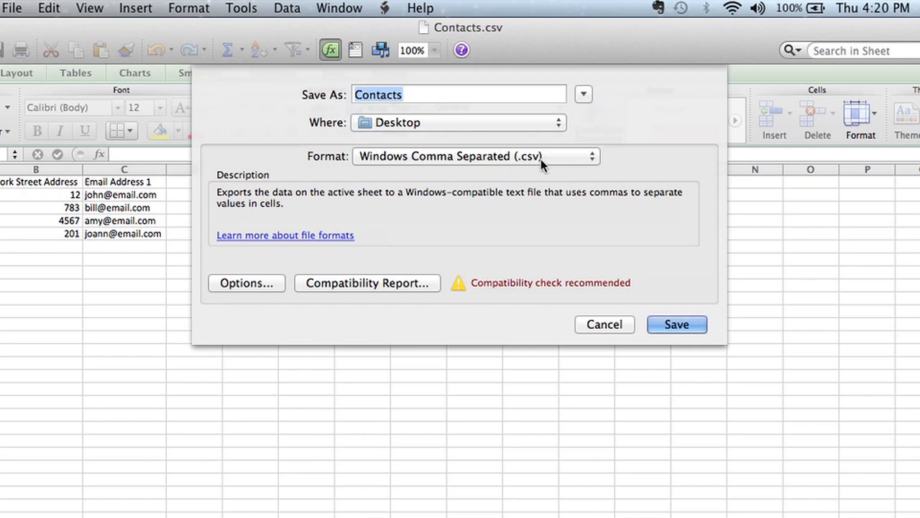
click(475, 155)
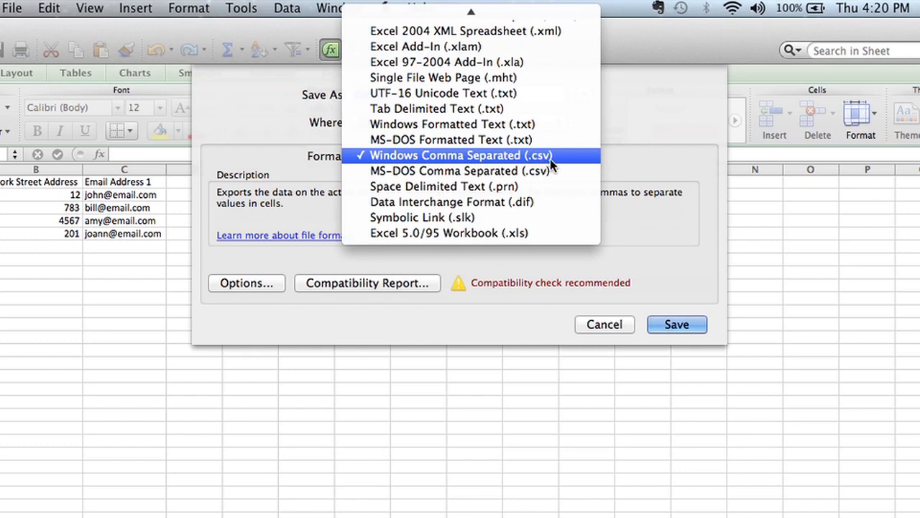
mouse_move(549, 165)
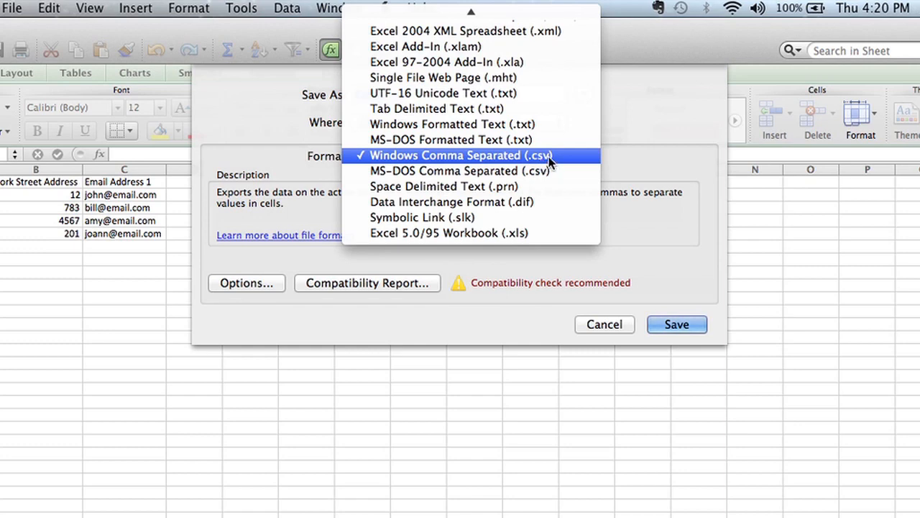
mouse_move(650, 156)
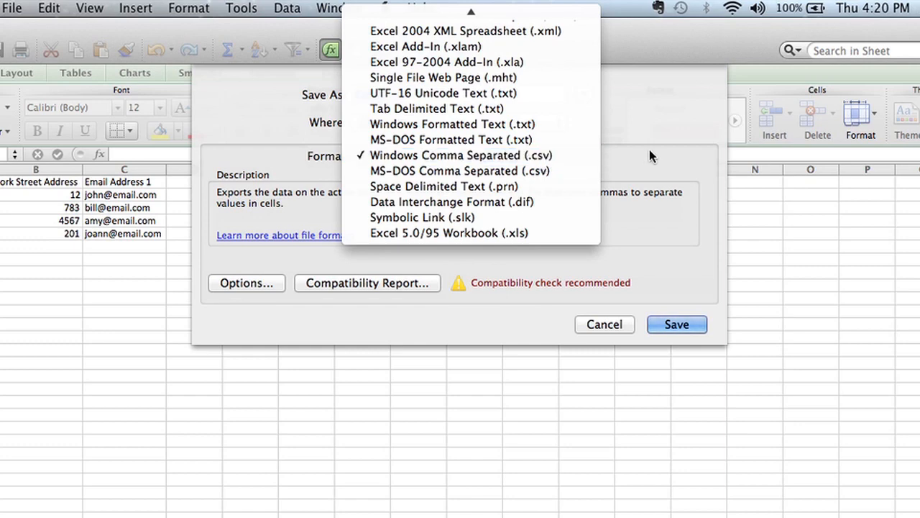
click(457, 155)
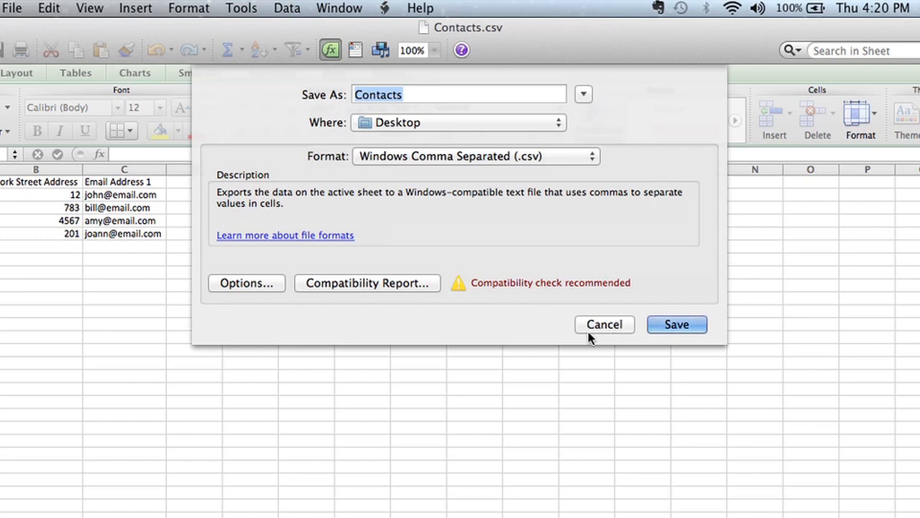
mouse_move(594, 339)
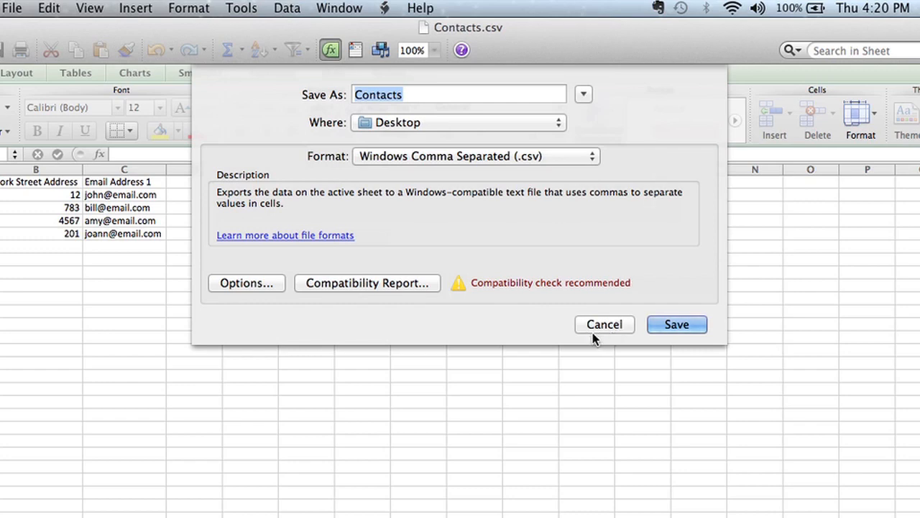
mouse_move(596, 329)
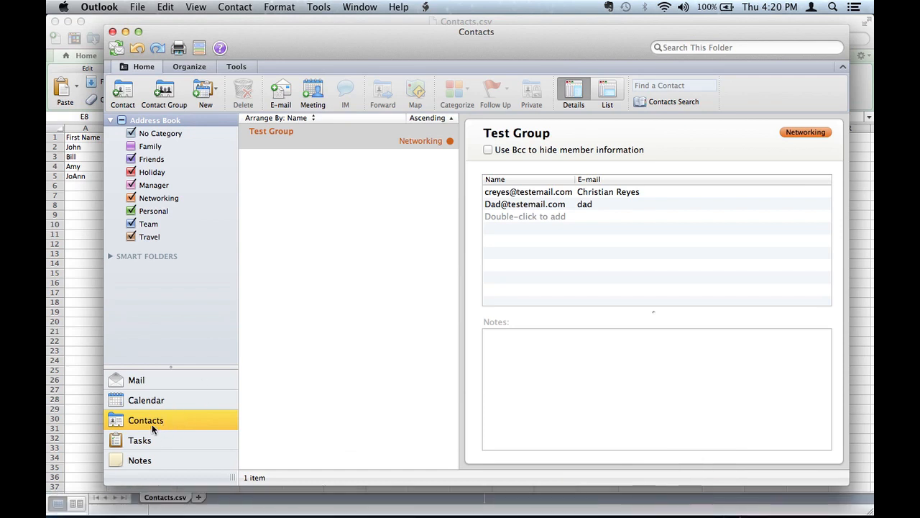
mouse_move(151, 46)
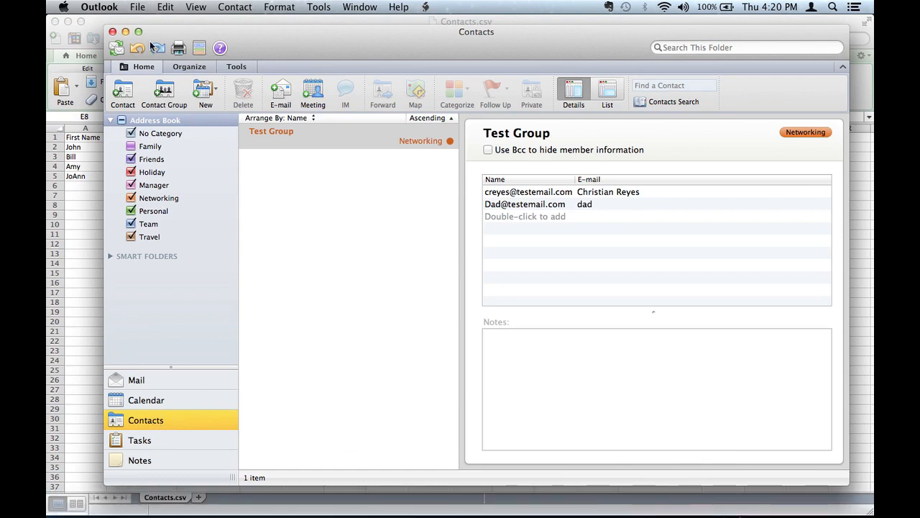
Start Outlook's Import wizard and choose importing contacts from a tab- or comma-delimited text file
click(138, 6)
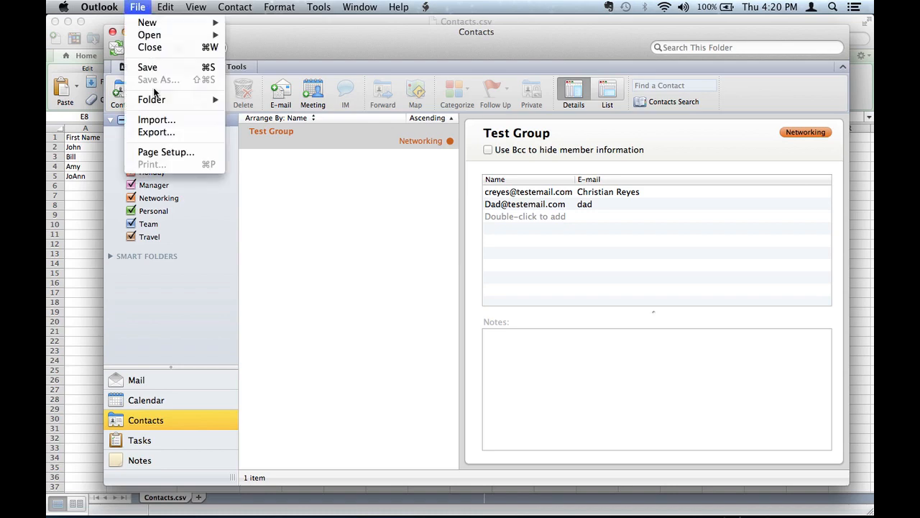
click(156, 120)
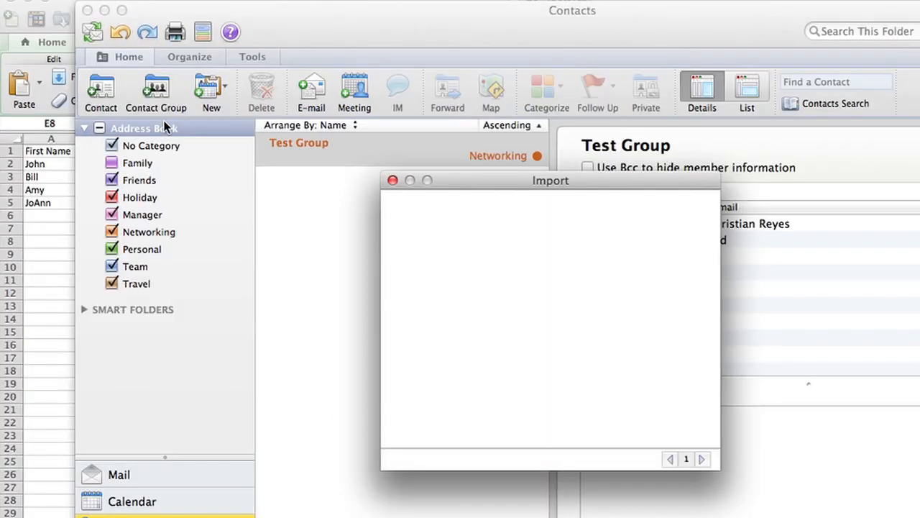
mouse_move(535, 297)
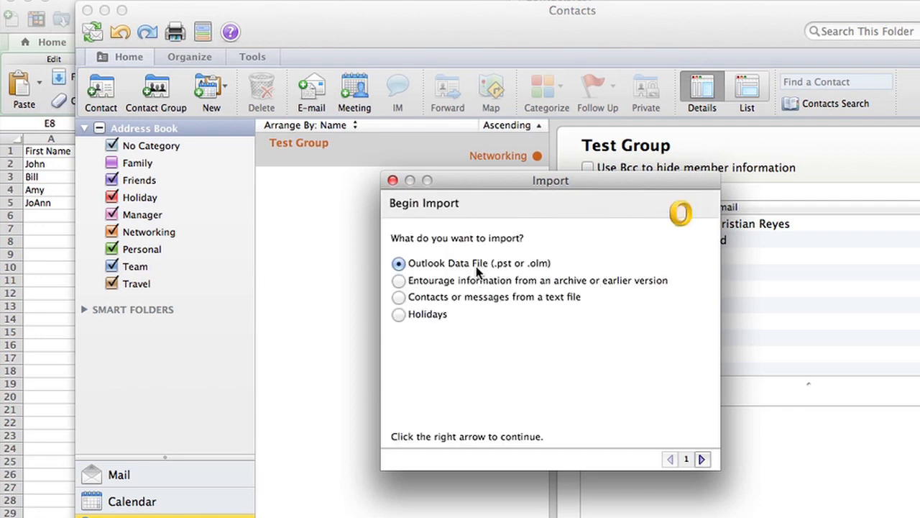
mouse_move(409, 304)
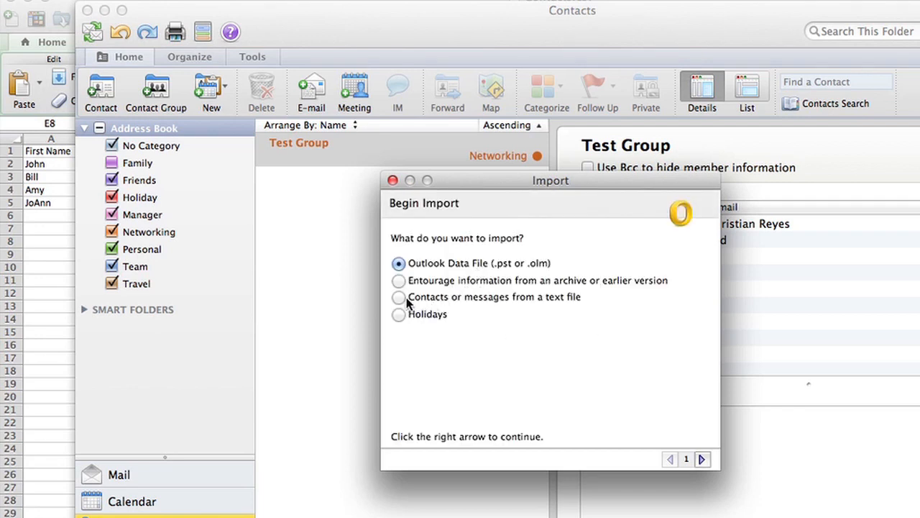
mouse_move(399, 302)
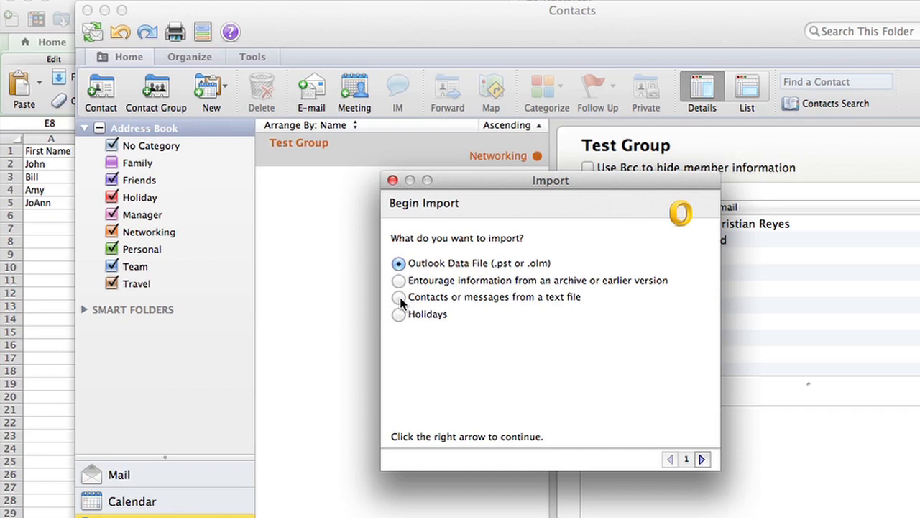
click(399, 297)
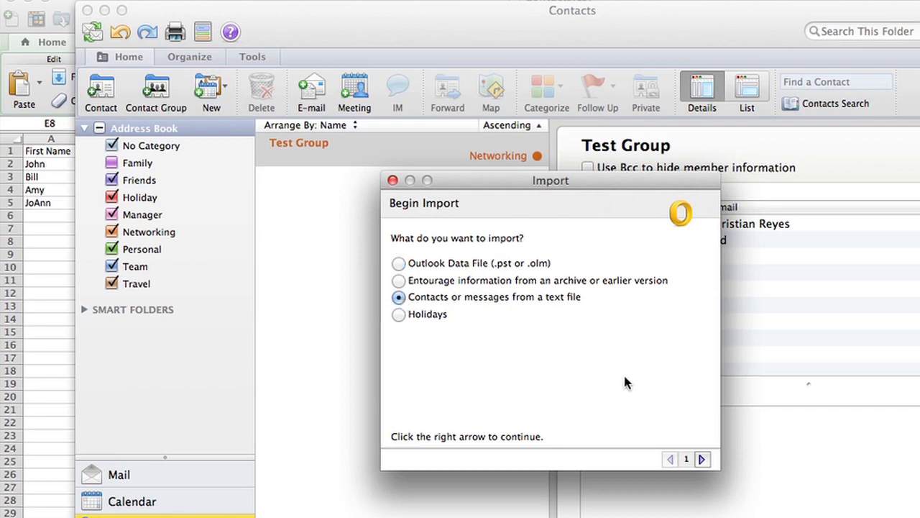
click(702, 459)
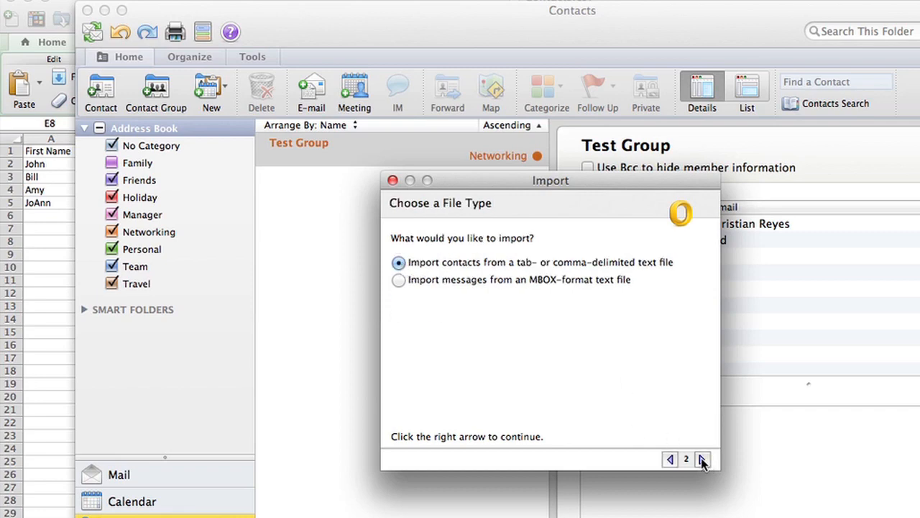
mouse_move(511, 261)
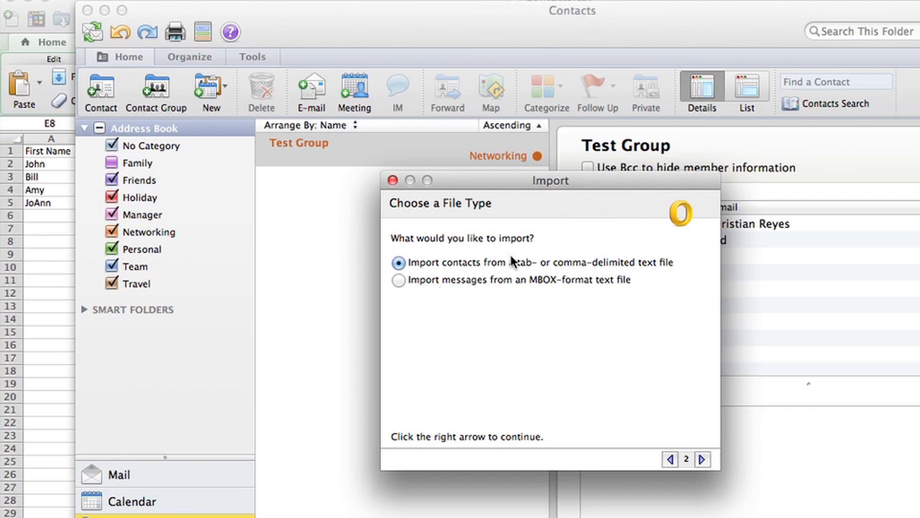
mouse_move(553, 275)
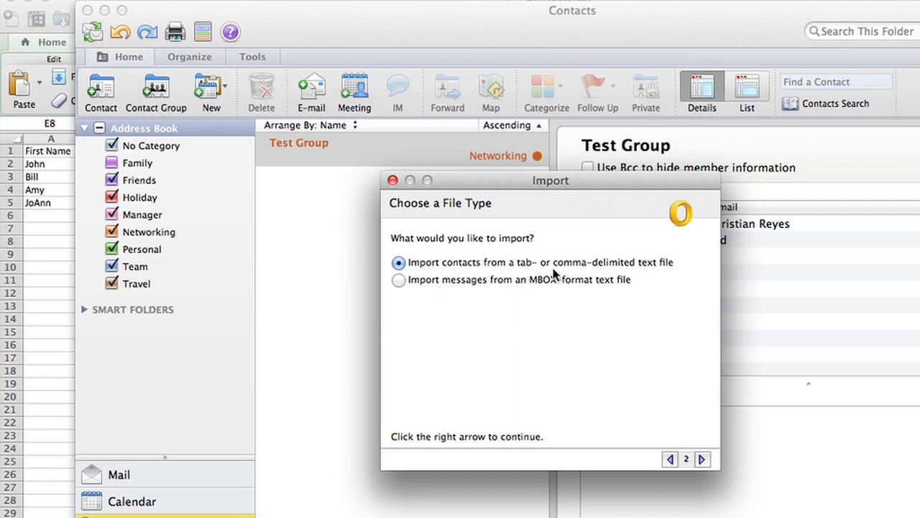
mouse_move(707, 446)
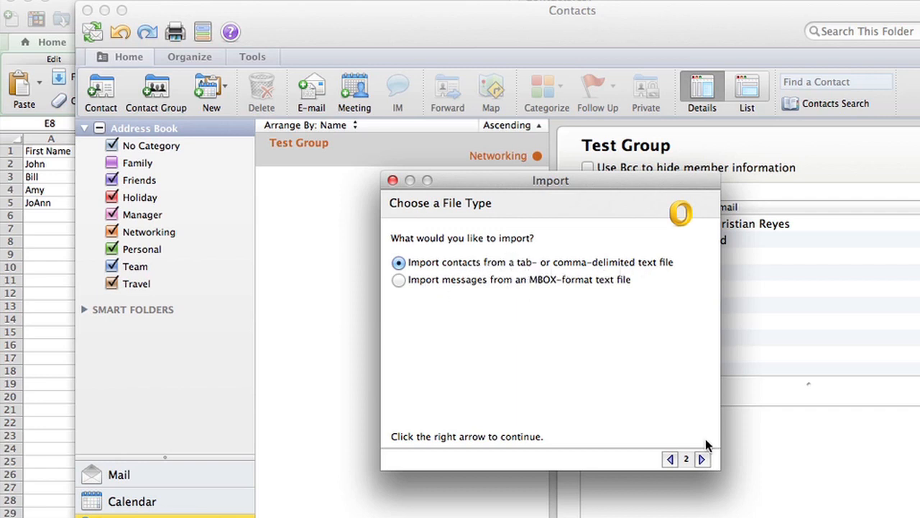
Select Contacts.csv from the Desktop and load its automatic field mapping
click(701, 459)
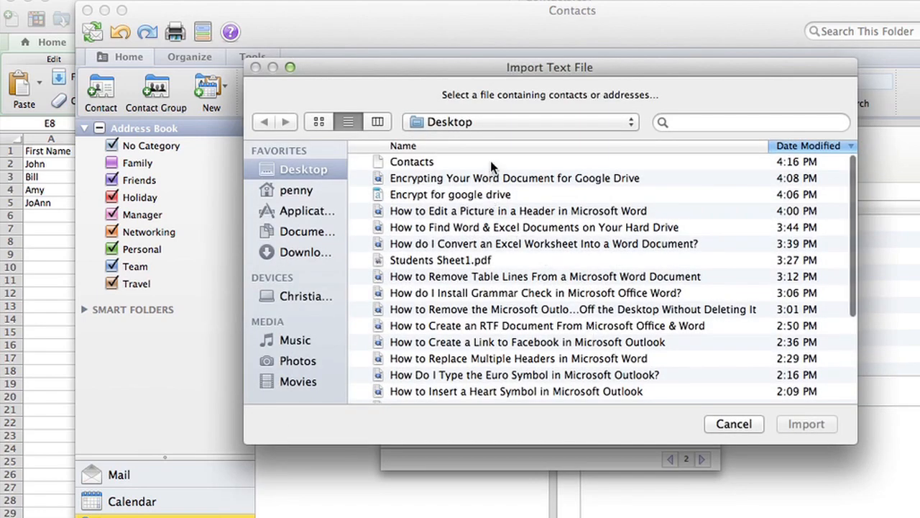
click(411, 161)
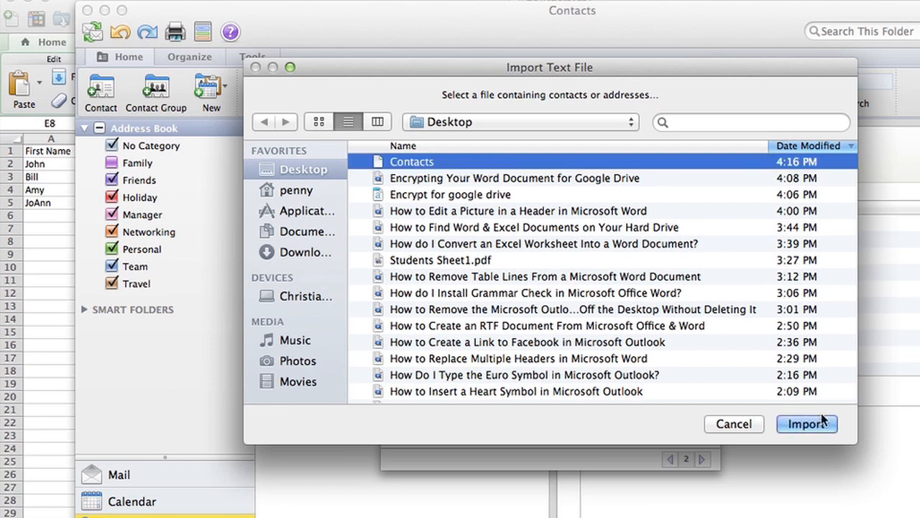
click(805, 423)
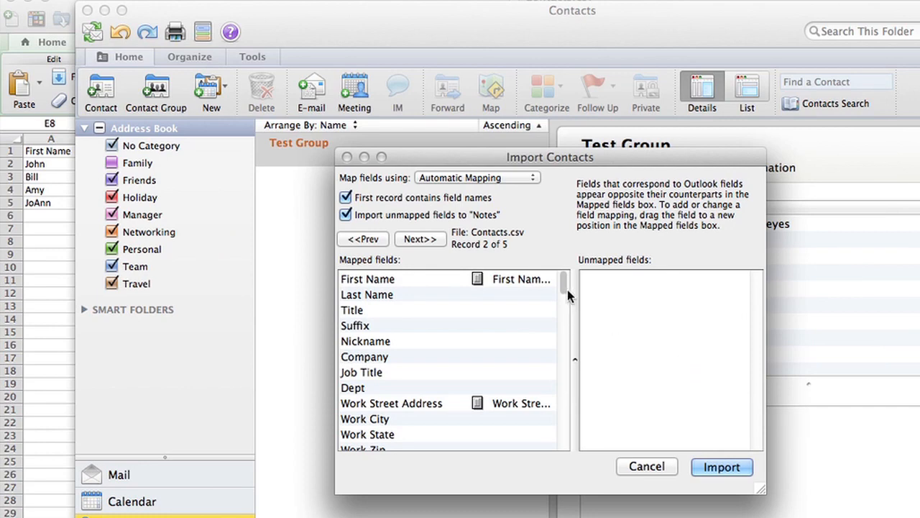
mouse_move(568, 294)
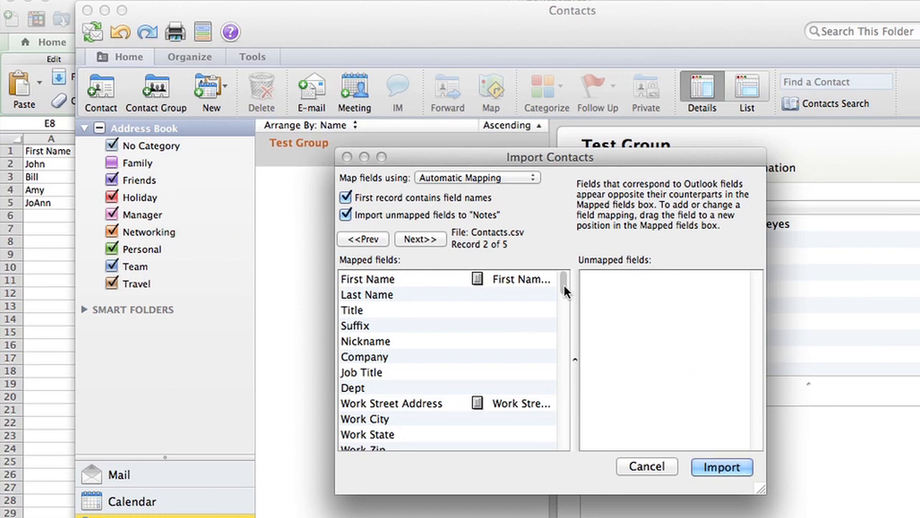
mouse_move(535, 286)
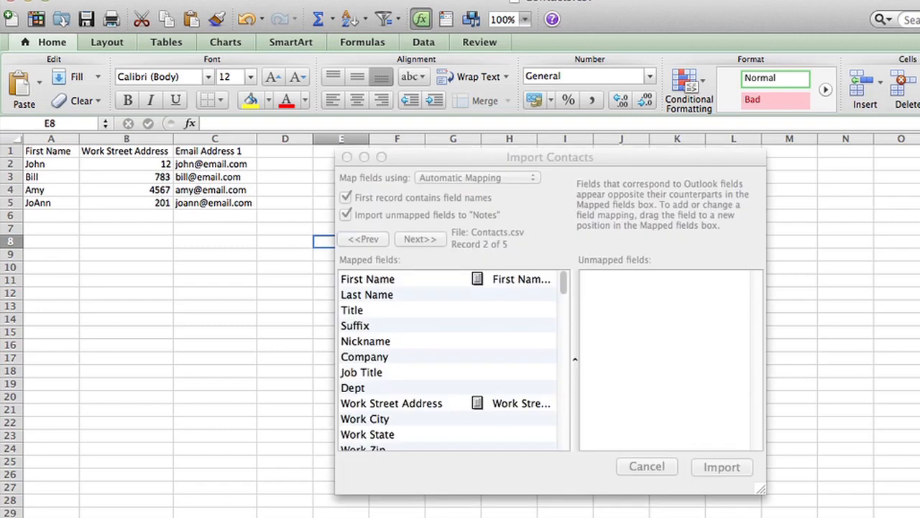
mouse_move(509, 308)
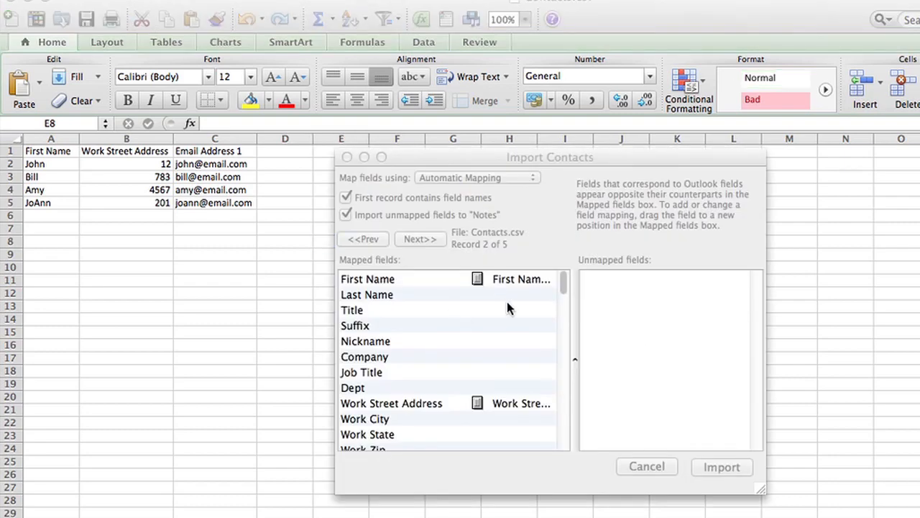
mouse_move(564, 282)
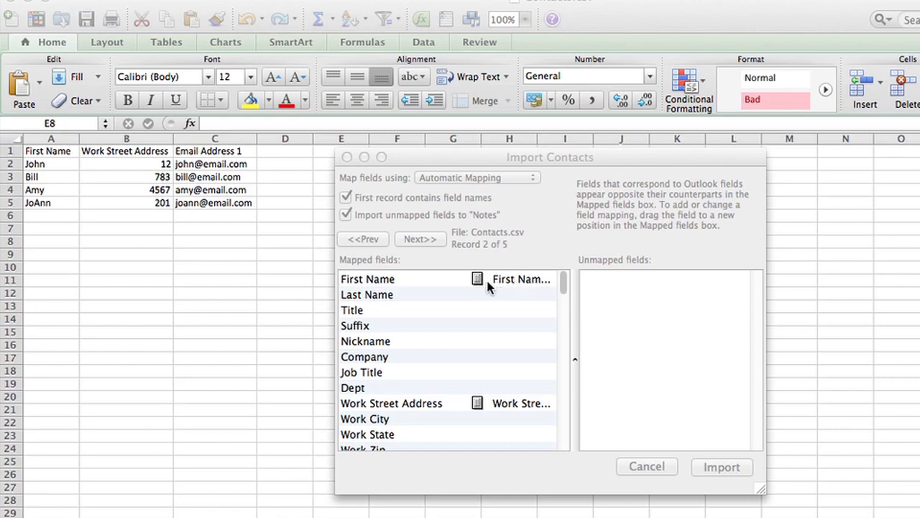
mouse_move(567, 301)
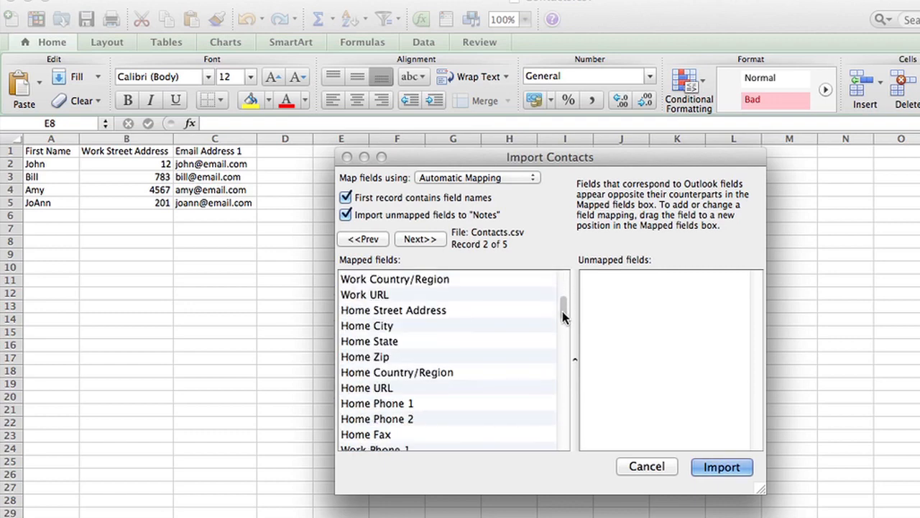
Confirm Email Address 1 is mapped and run the import of the contacts
scroll(down, 3)
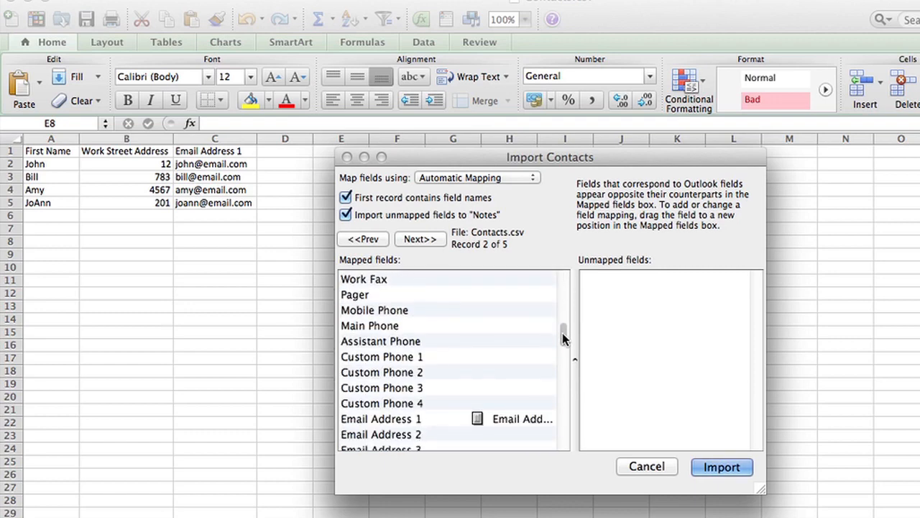
scroll(down, 3)
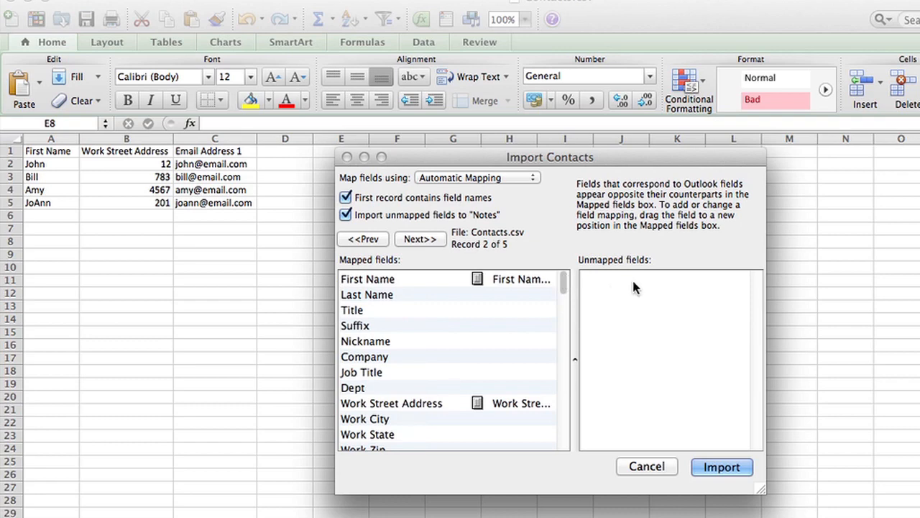
mouse_move(545, 318)
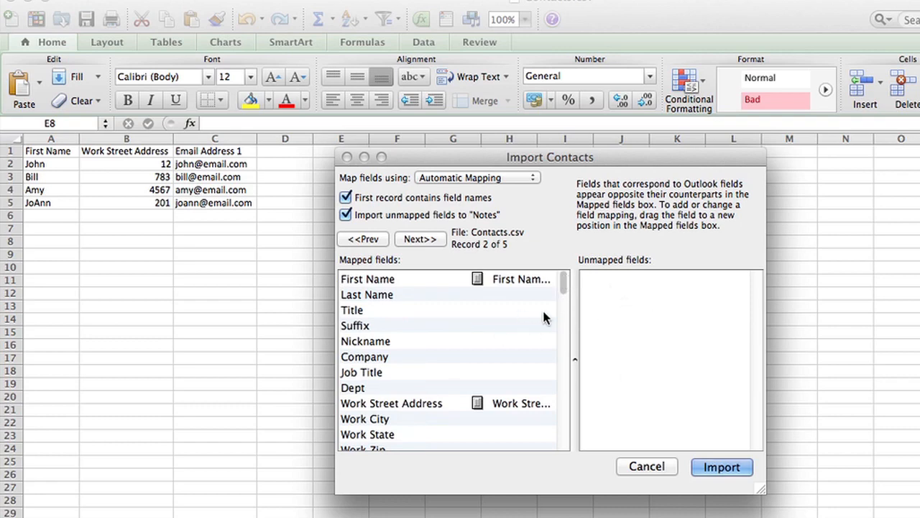
mouse_move(614, 329)
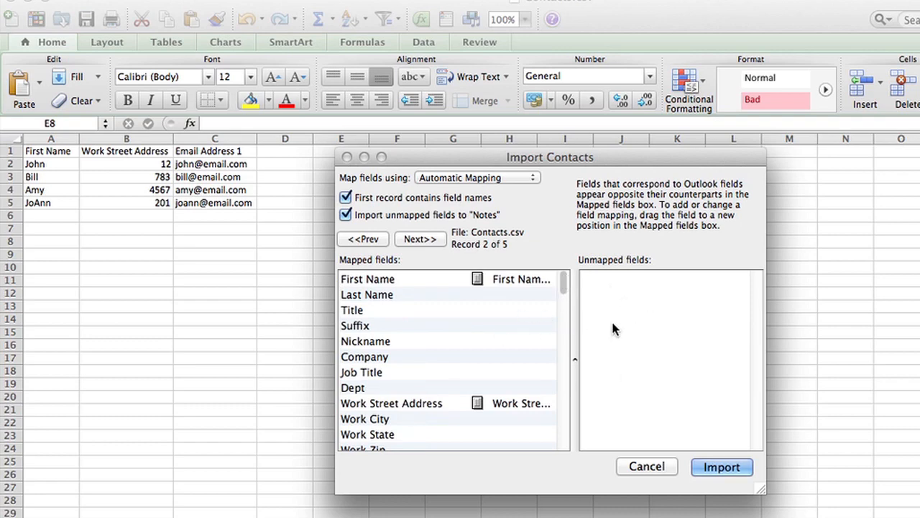
mouse_move(616, 316)
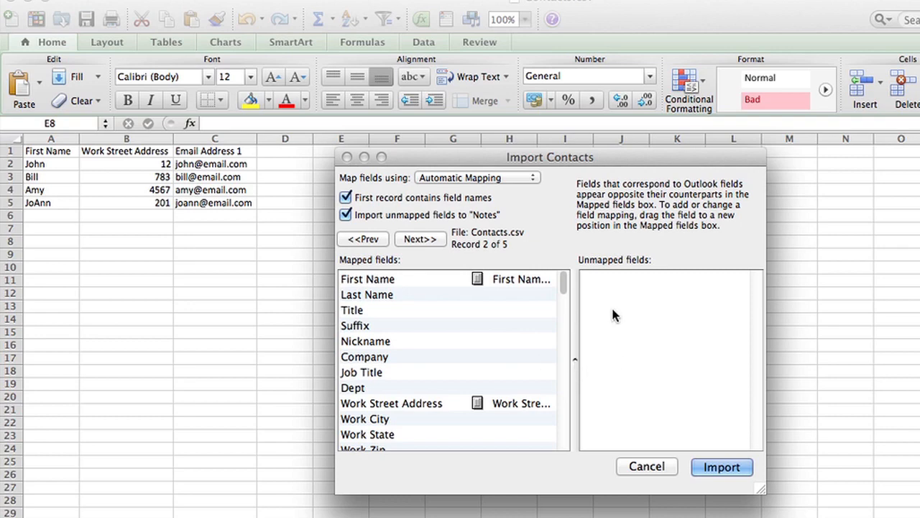
mouse_move(620, 318)
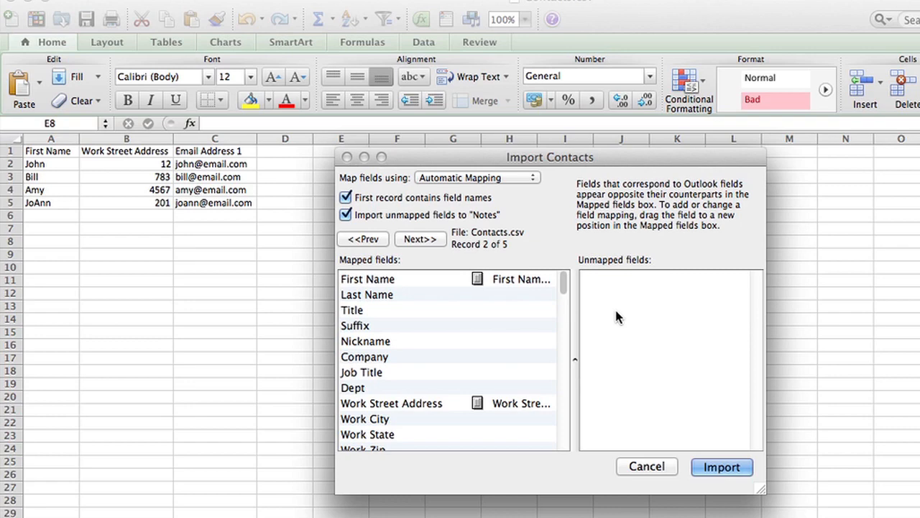
mouse_move(721, 466)
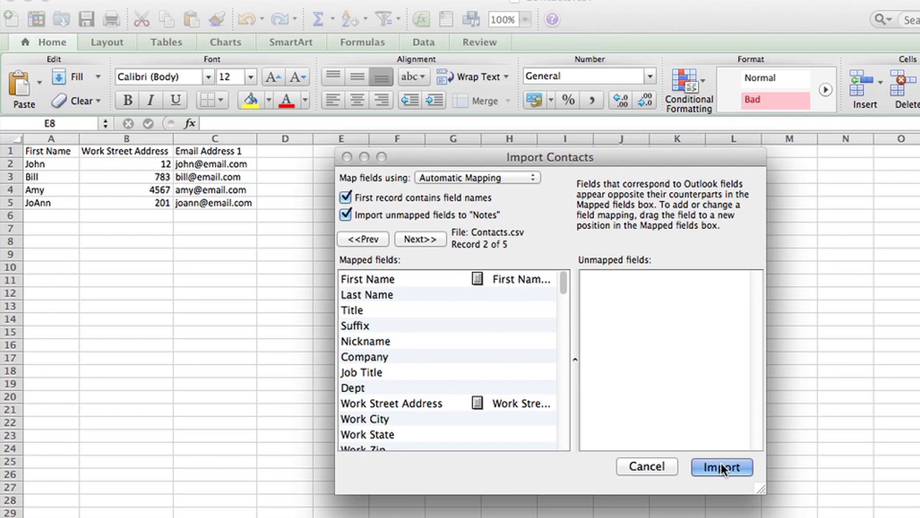
click(722, 466)
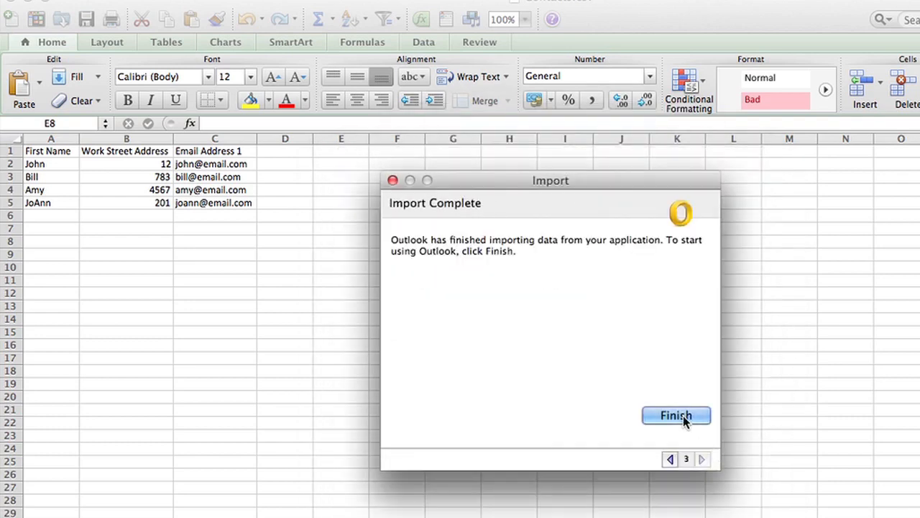
Finish the import and view Amy's card showing her work email and address 4567
click(676, 415)
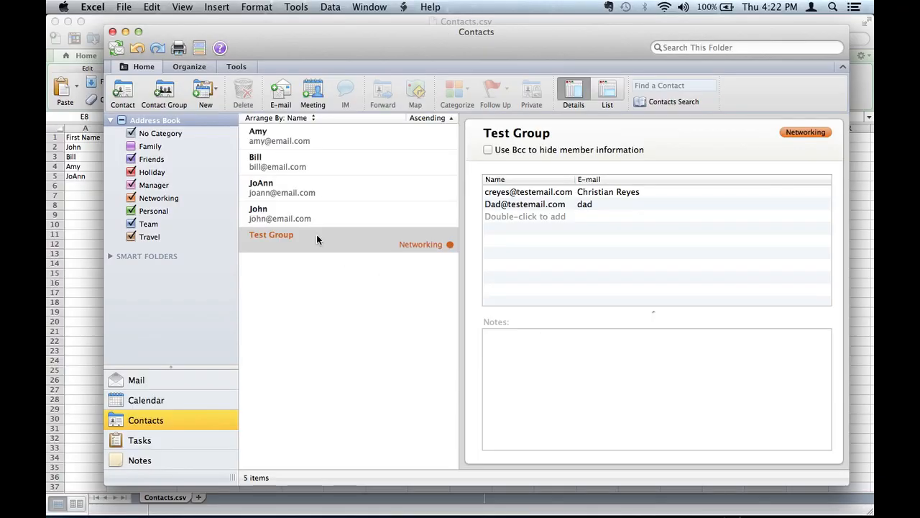
mouse_move(309, 178)
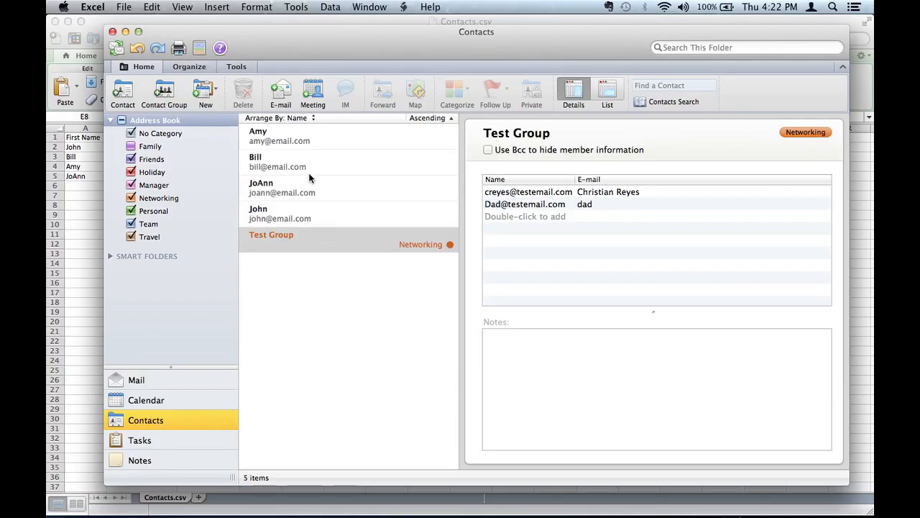
click(279, 135)
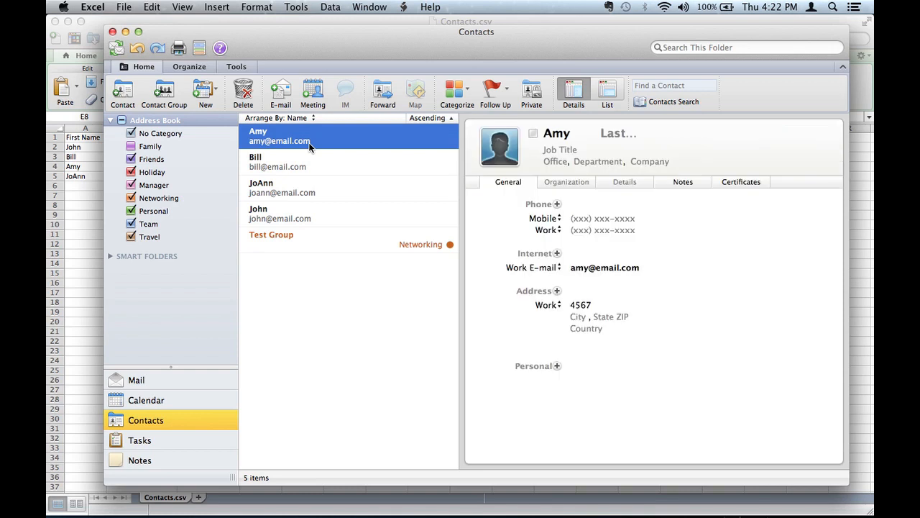